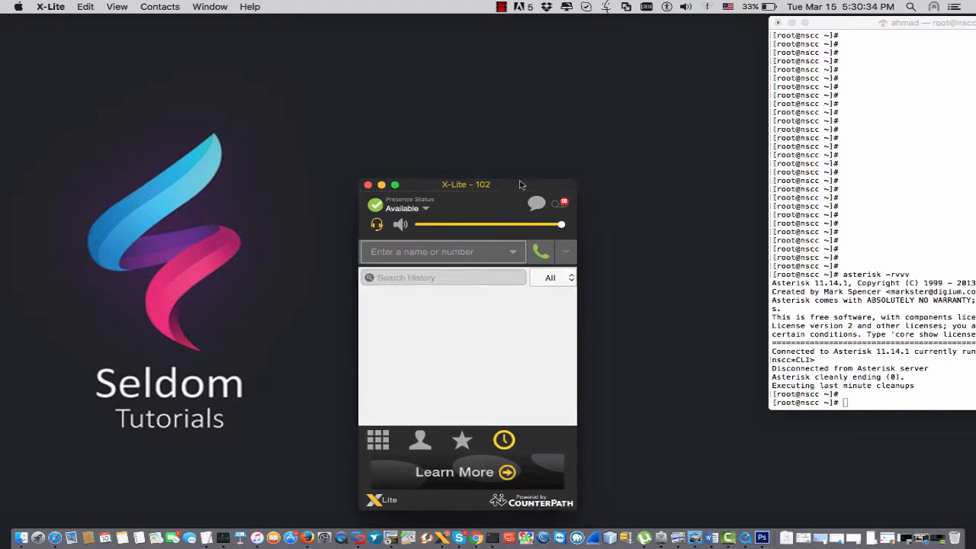
Step: Drag the X-Lite extension 102 window by its title bar toward the screen center
drag(465, 183, 522, 140)
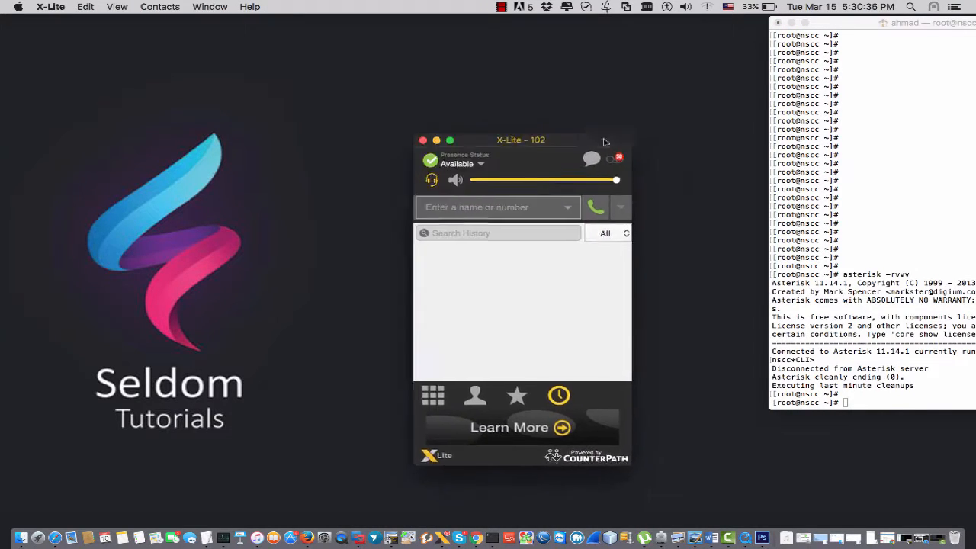
drag(522, 141, 581, 144)
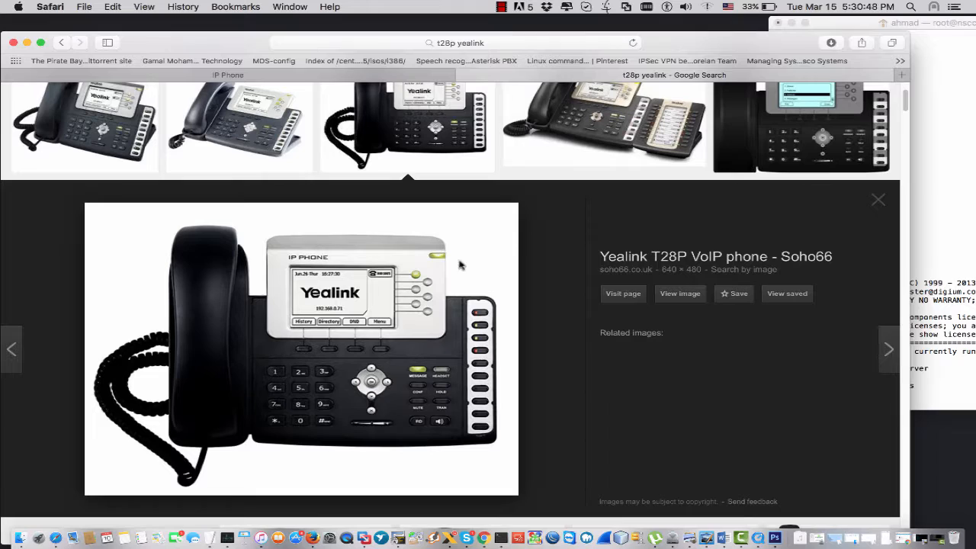
mouse_move(669, 268)
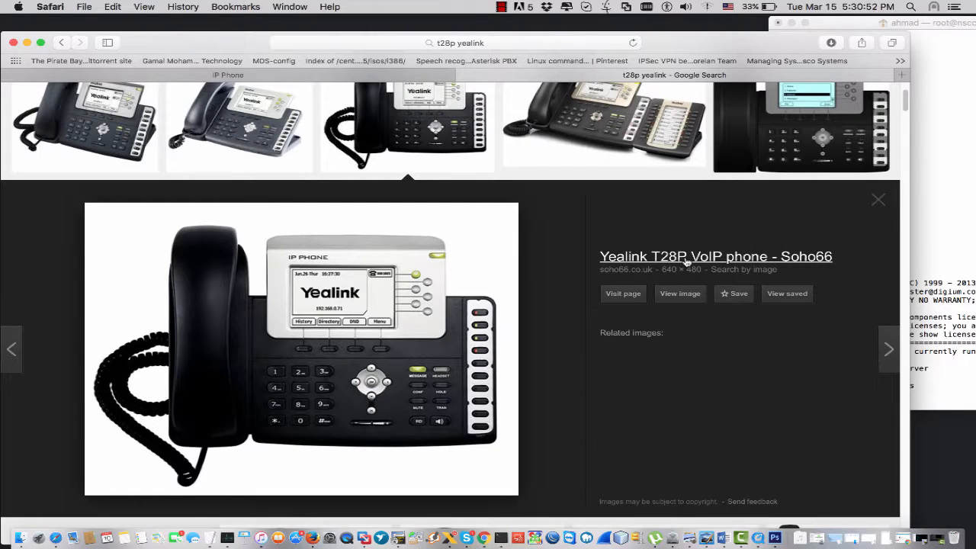
mouse_move(501, 339)
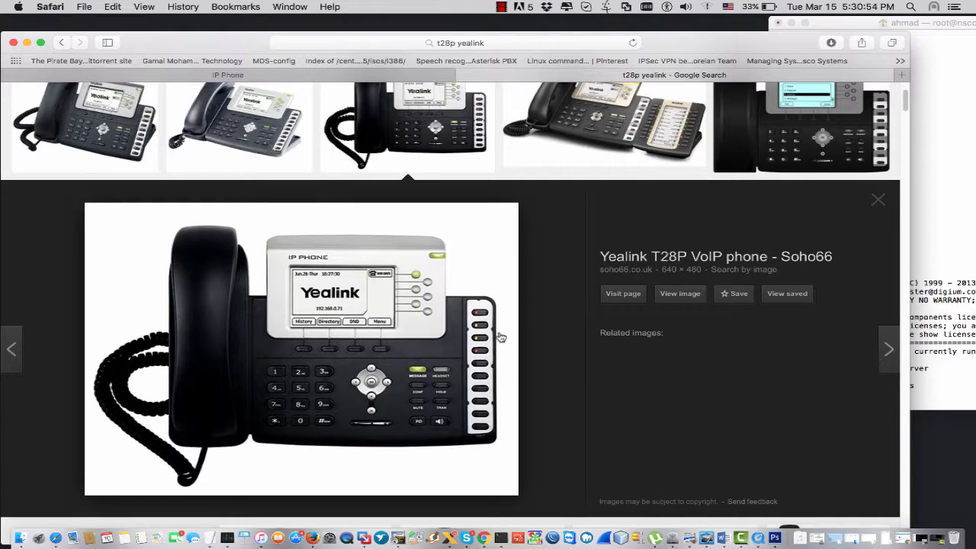
mouse_move(466, 426)
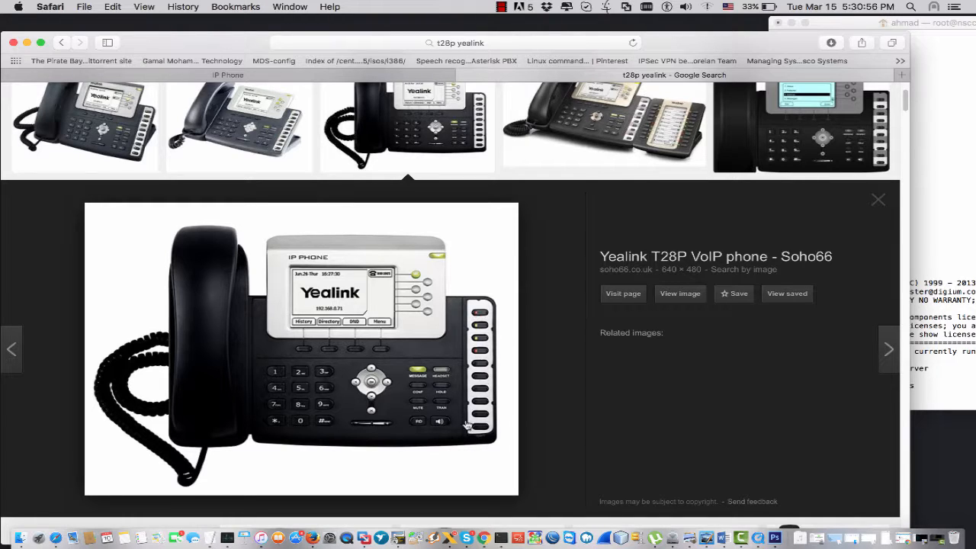
mouse_move(457, 415)
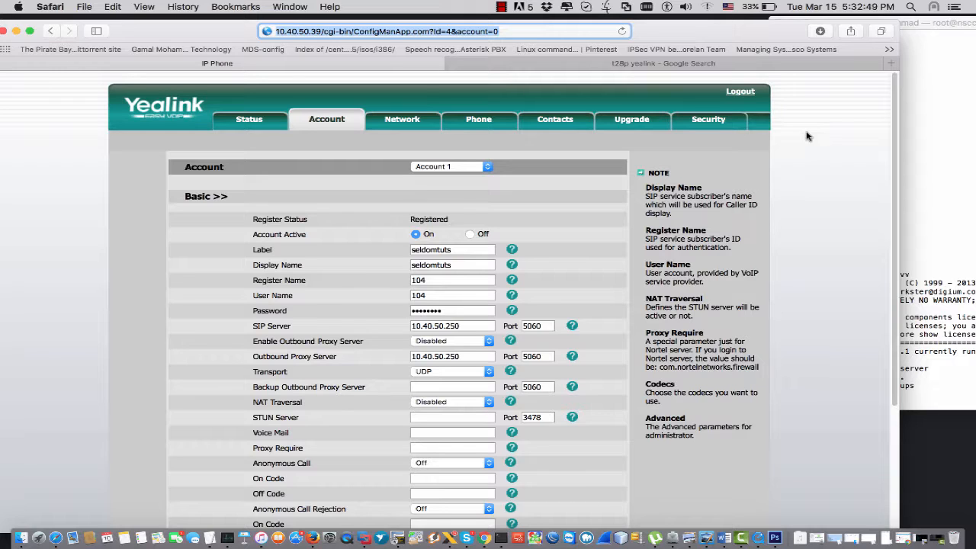
mouse_move(729, 136)
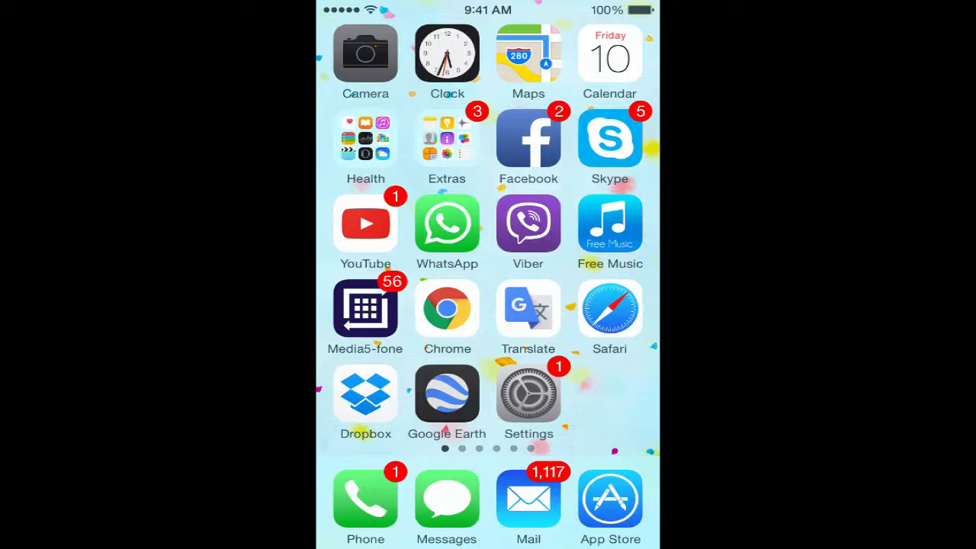
Step: Film the Yealink desk phone, focusing on its DSS key column with no LEDs lit
click(366, 53)
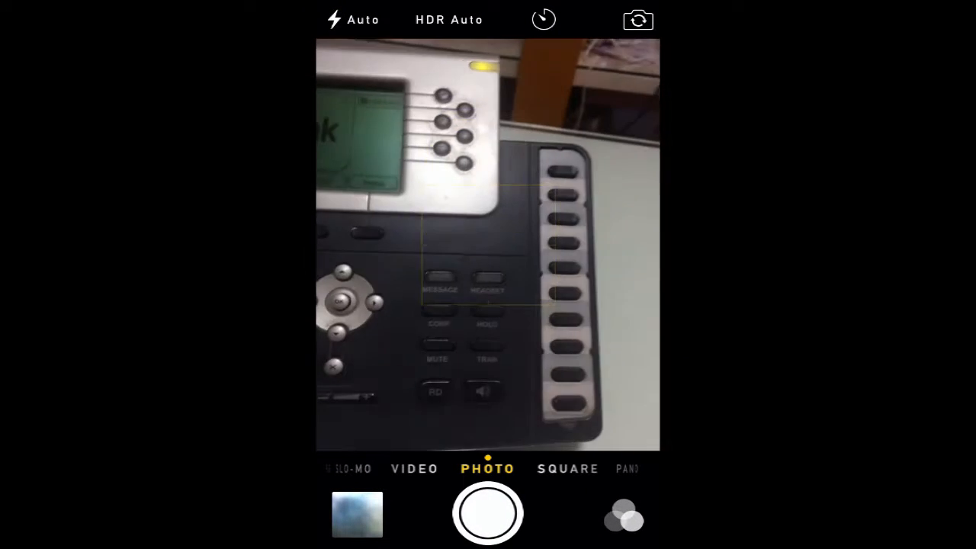
click(488, 241)
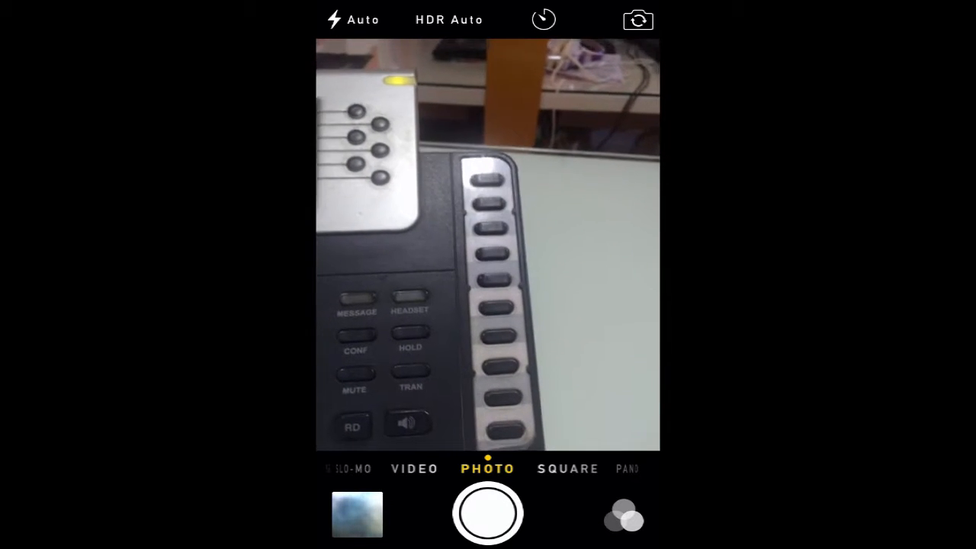
click(488, 244)
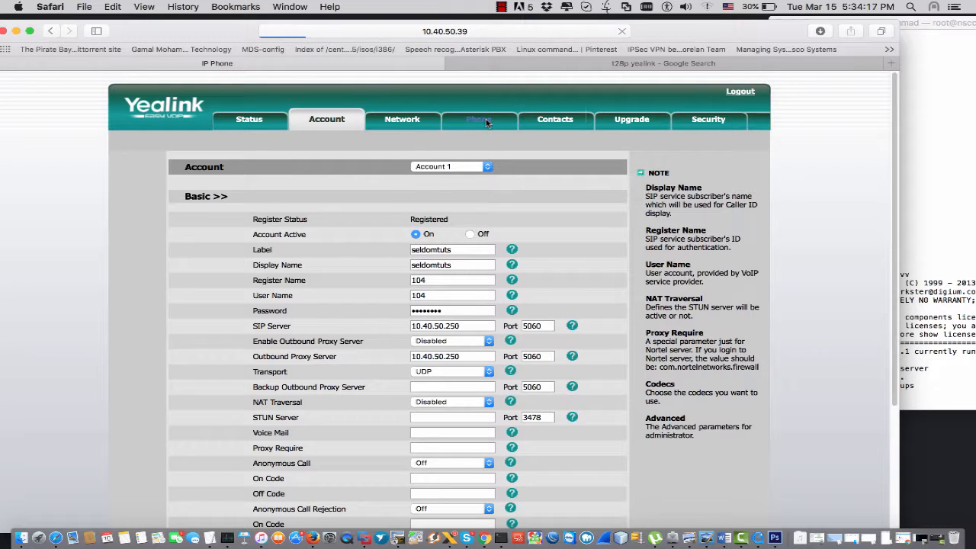
Step: Go to Phone > DSS Key and show the Type choices for DSS Key 1
click(479, 119)
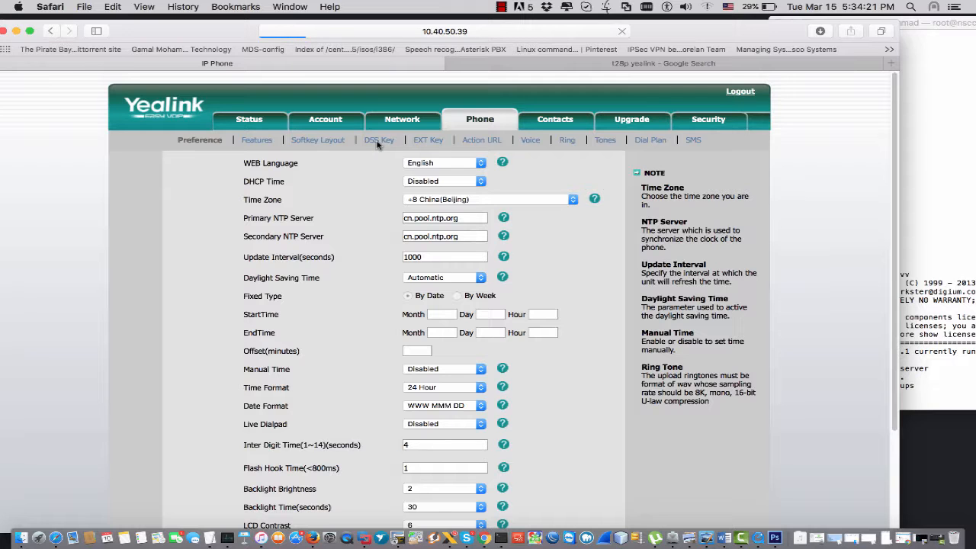
click(379, 141)
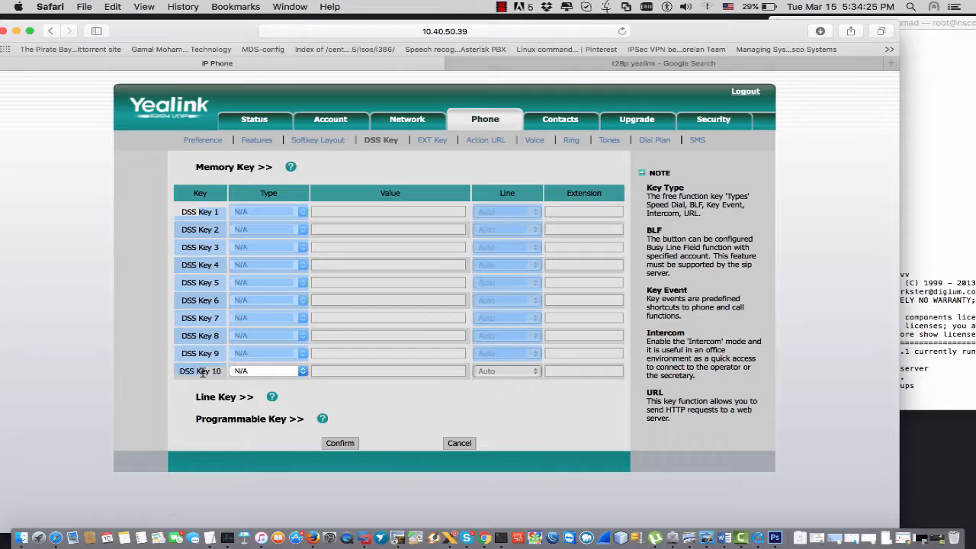
click(662, 64)
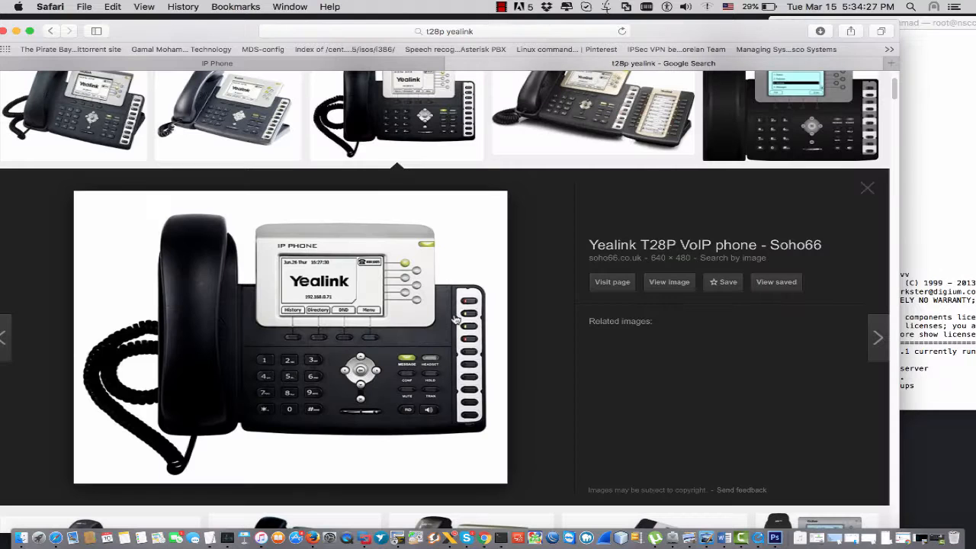
mouse_move(354, 107)
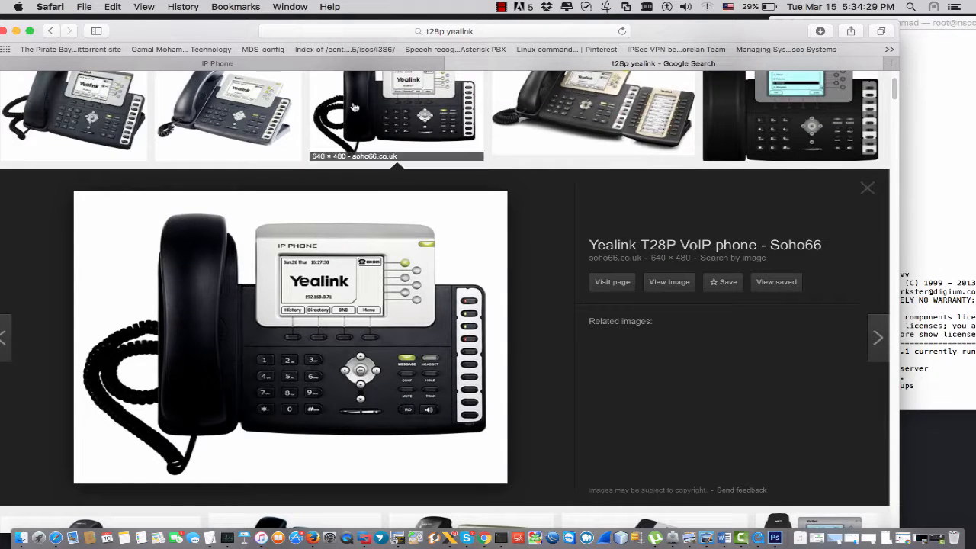
click(268, 211)
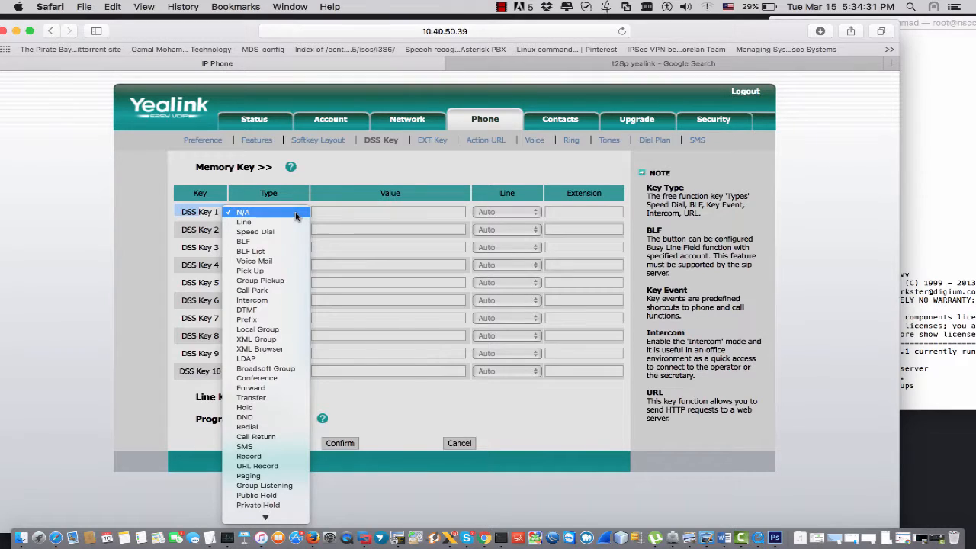
mouse_move(243, 241)
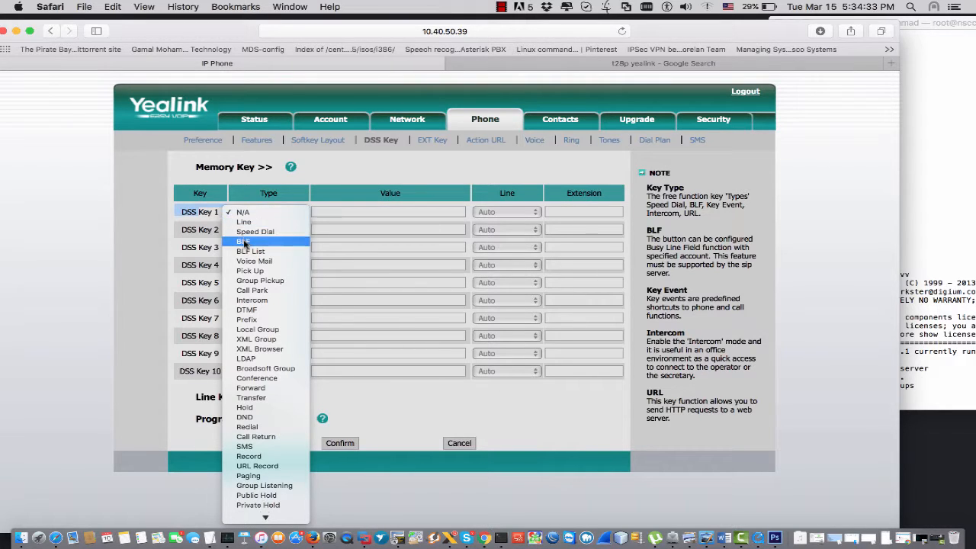
Step: Set DSS Key 1 to BLF with Value and Extension 102 on Line 1 and confirm
click(242, 241)
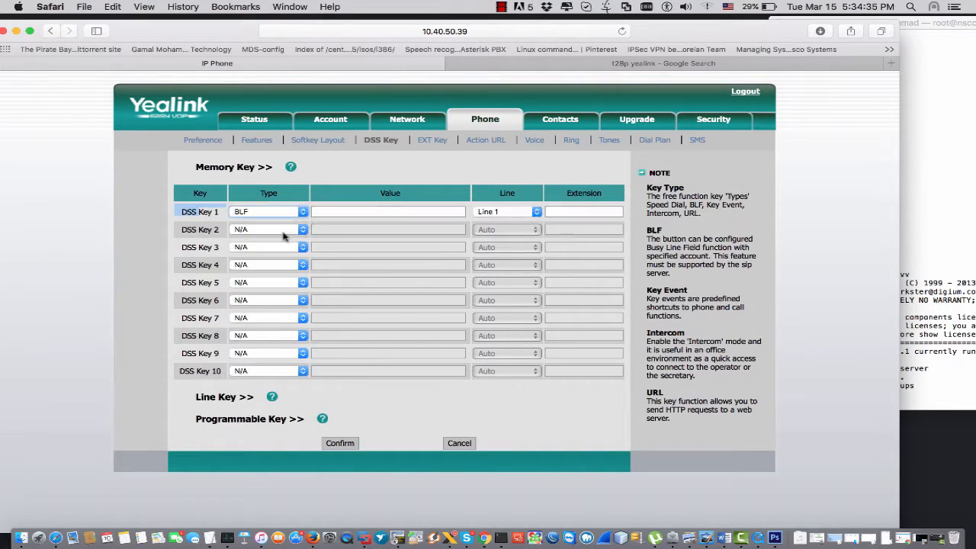
text(102)
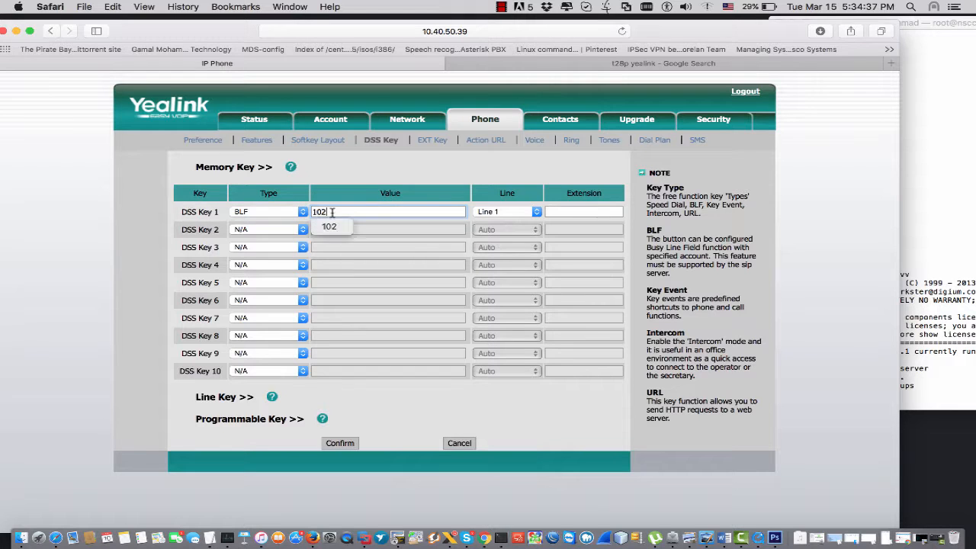
click(583, 211)
text(102)
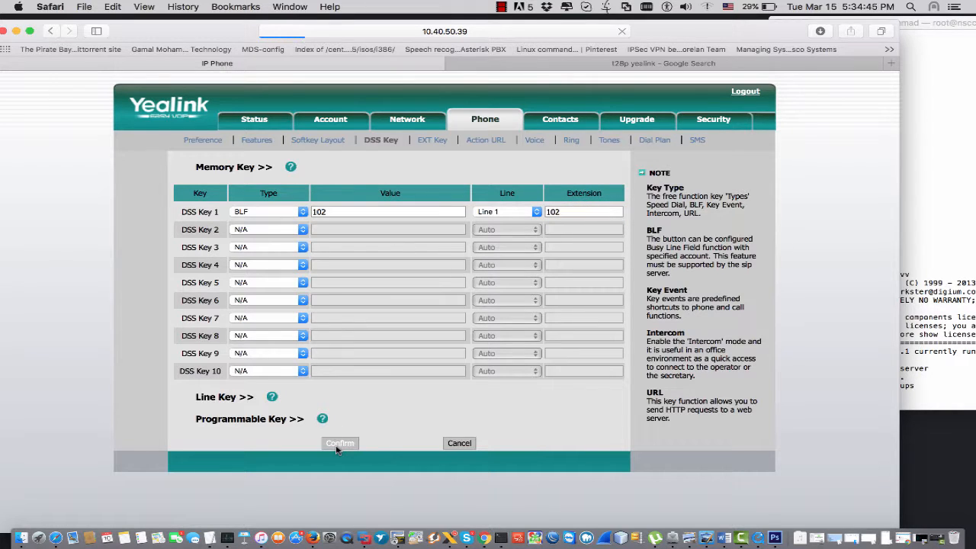
click(338, 442)
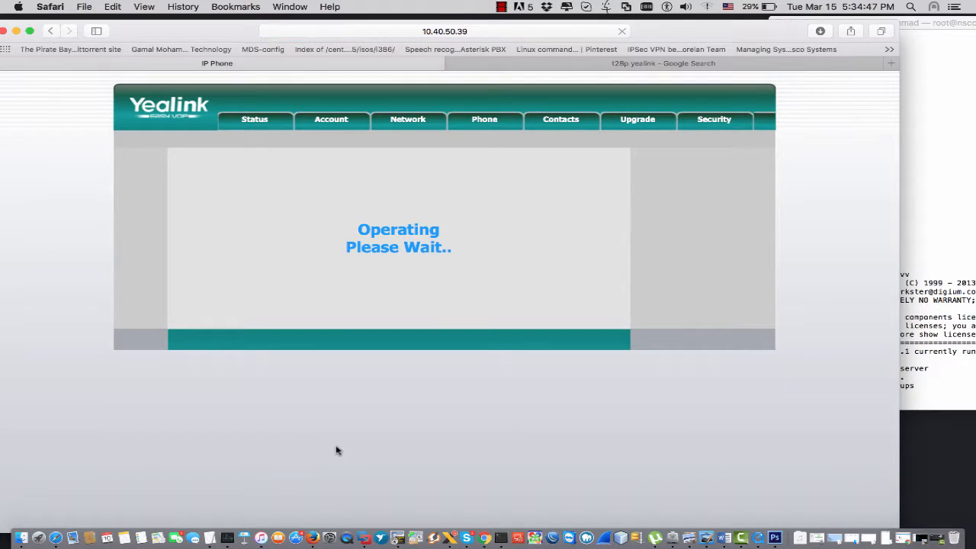
Step: Let the DSS Key page reload, confirming Key 1 kept as BLF 102 on Line 1
click(338, 442)
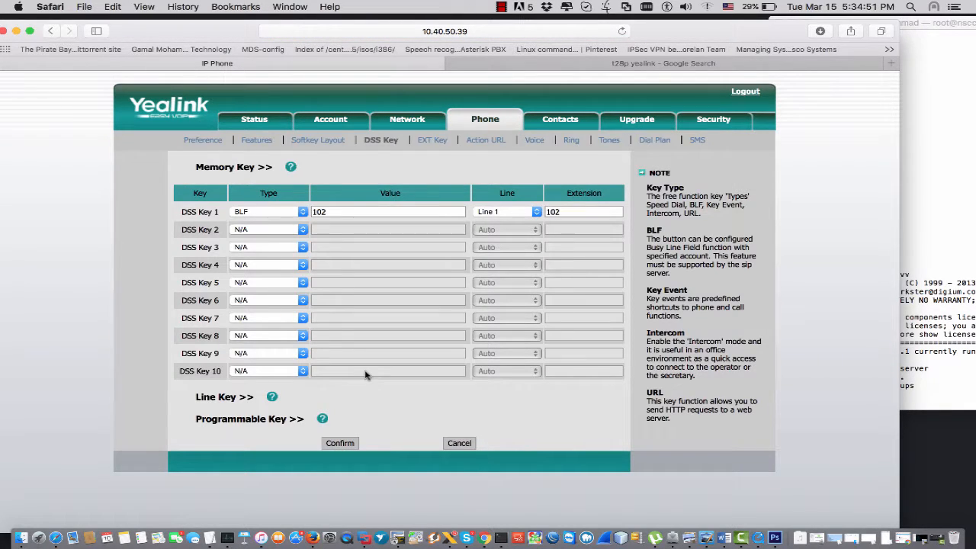
mouse_move(362, 395)
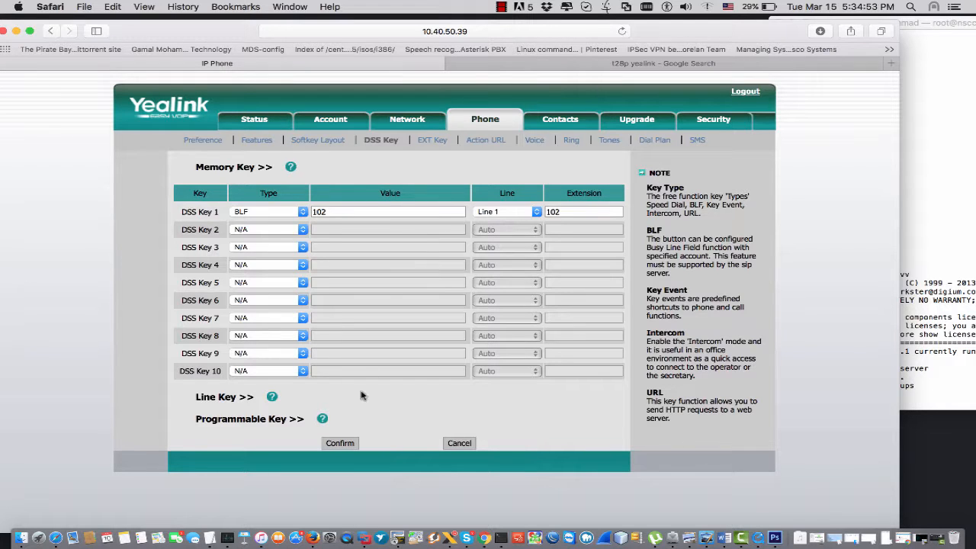
mouse_move(349, 388)
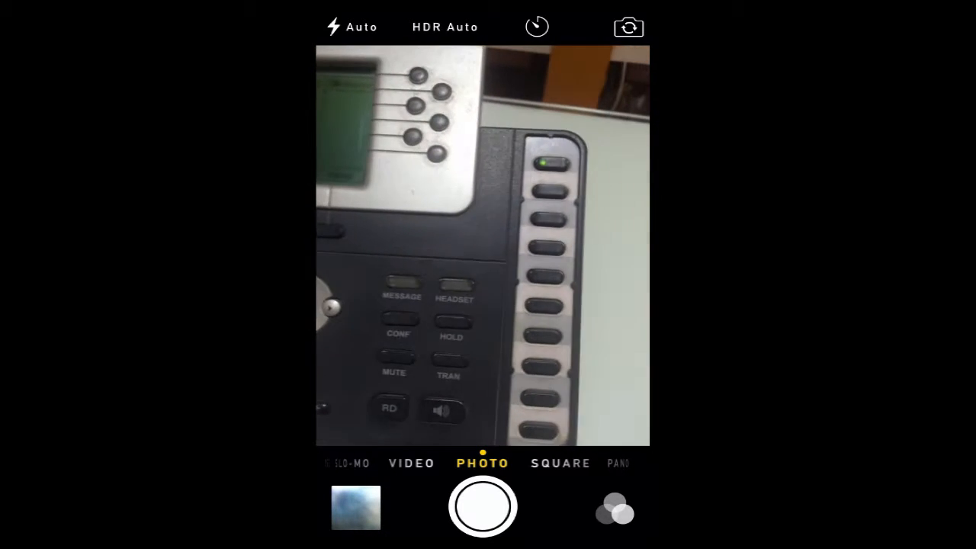
Step: Focus the camera on the desk phone's first DSS key now lit green
click(482, 252)
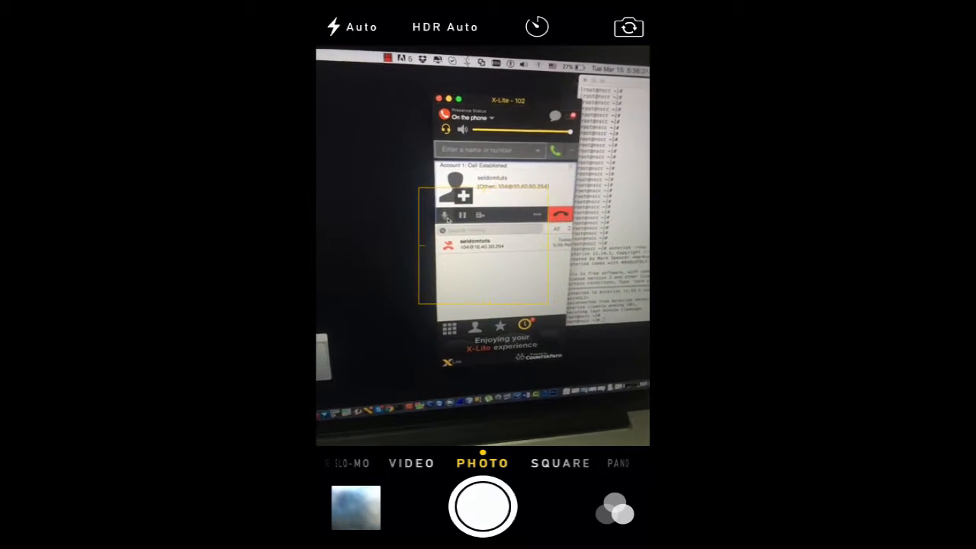
mouse_move(482, 244)
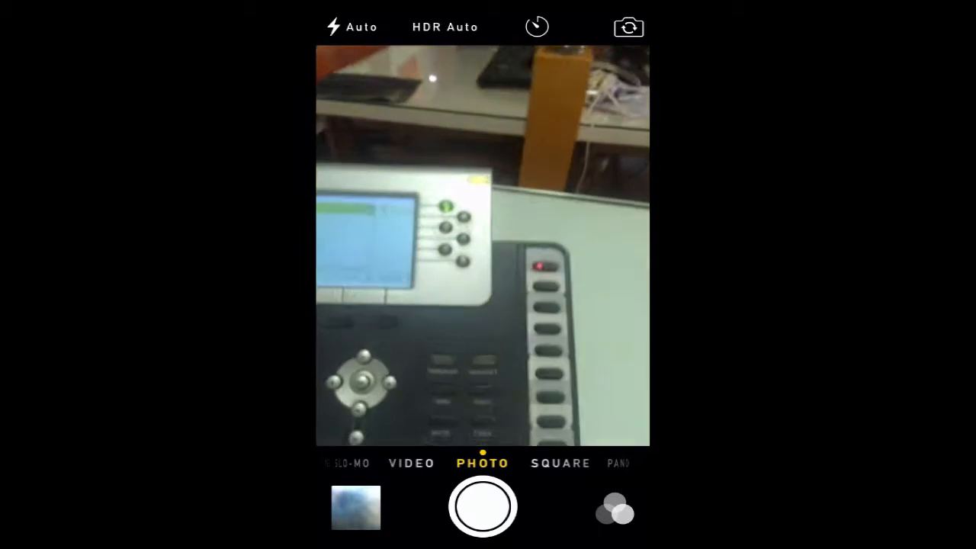
Step: Focus on DSS Key 1 lit red during extension 102's call, then green after it ends
click(482, 245)
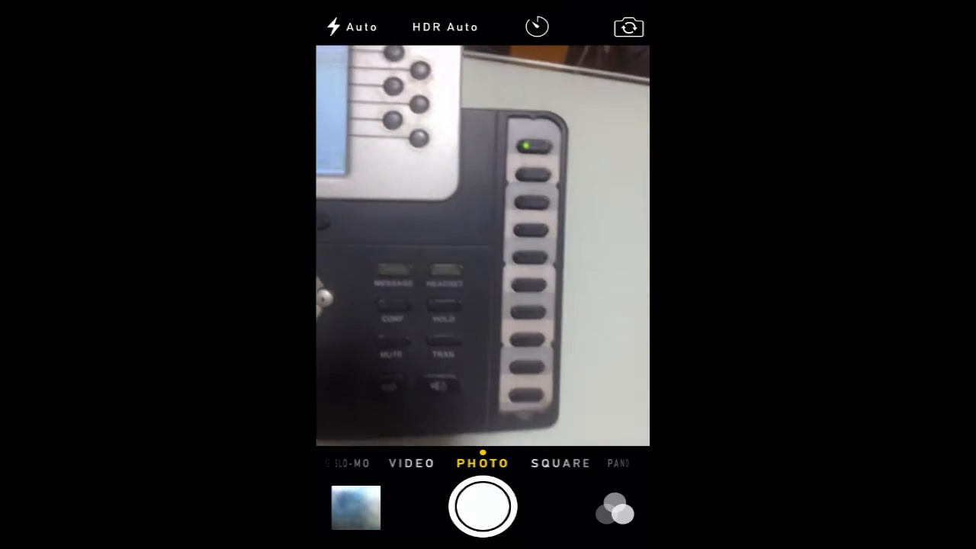
click(482, 244)
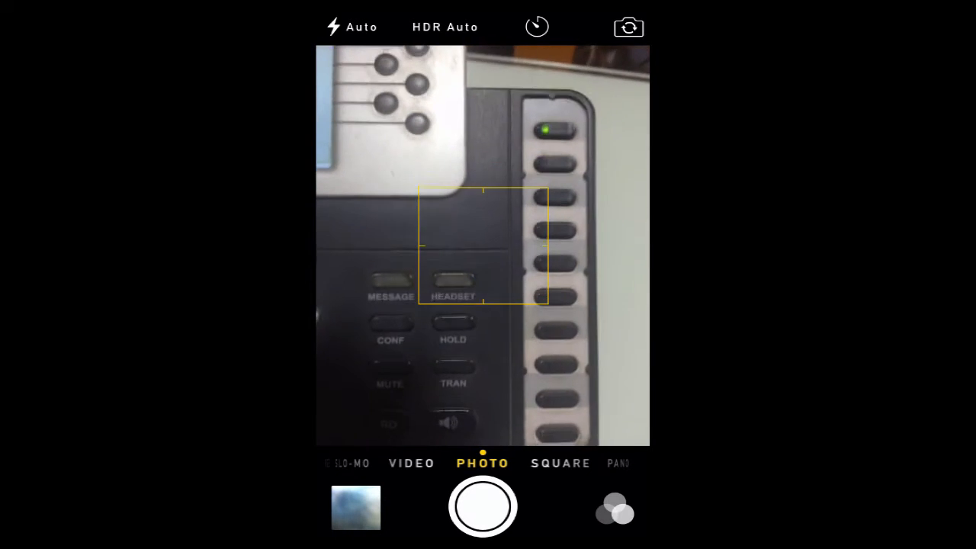